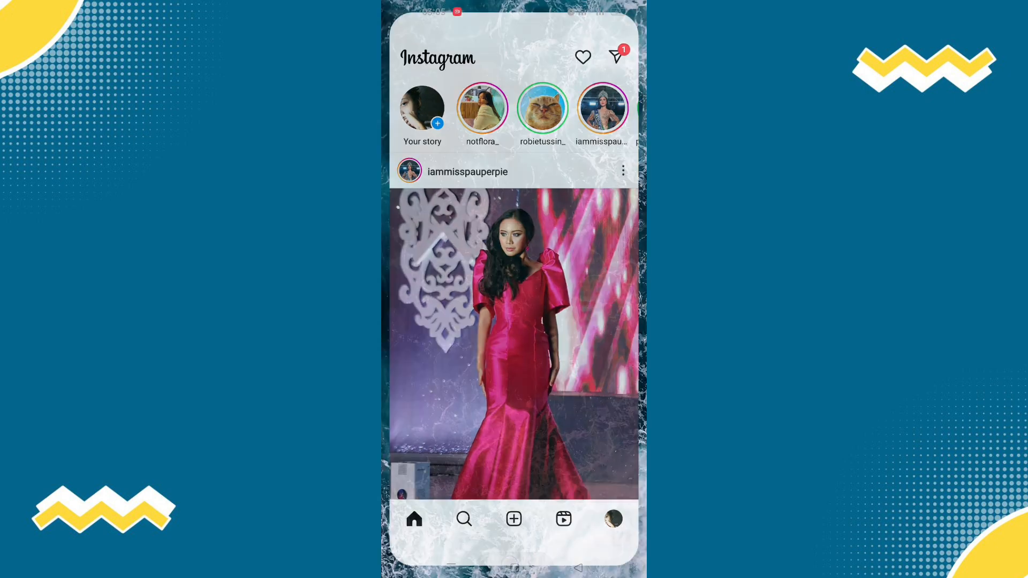
- Exit Instagram to the phone's home screen so Chrome can be opened
{"action": "key", "text": "Home"}
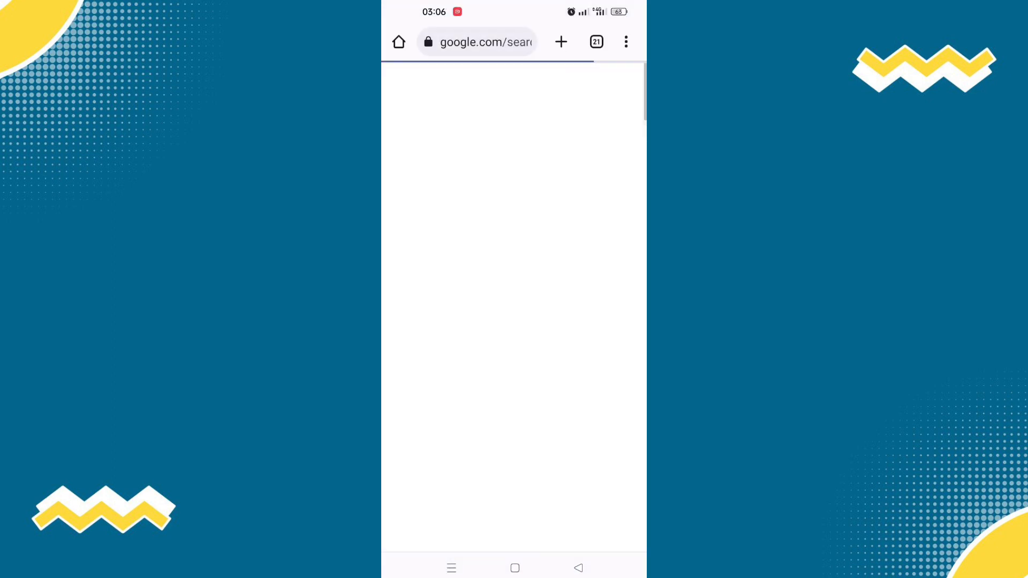
- Search Google for 'APKPure' using the search bar suggestion
{"action": "left_click", "coordinate": [560, 42]}
{"action": "type", "text": "APKP"}
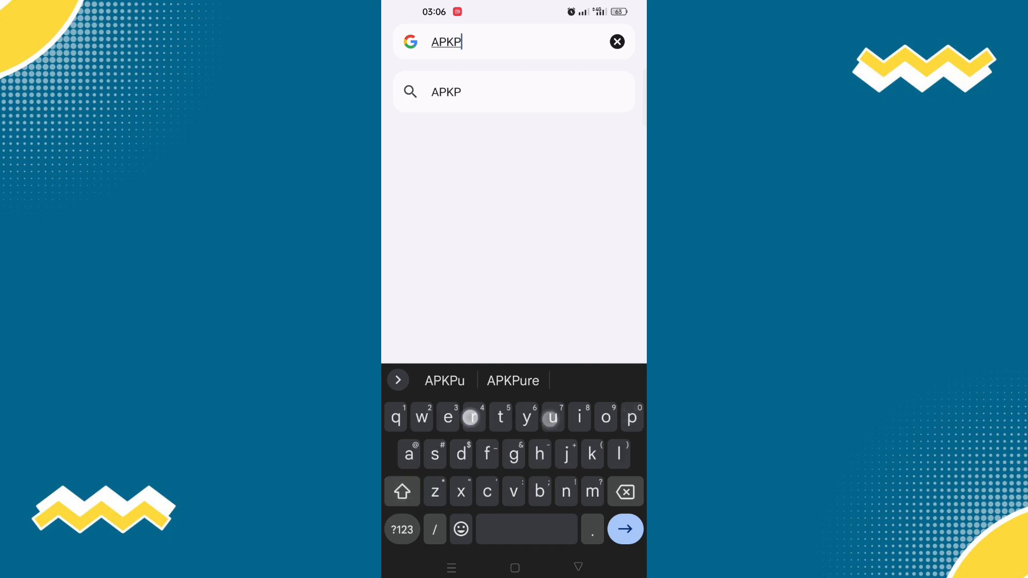
{"action": "left_click", "coordinate": [513, 380]}
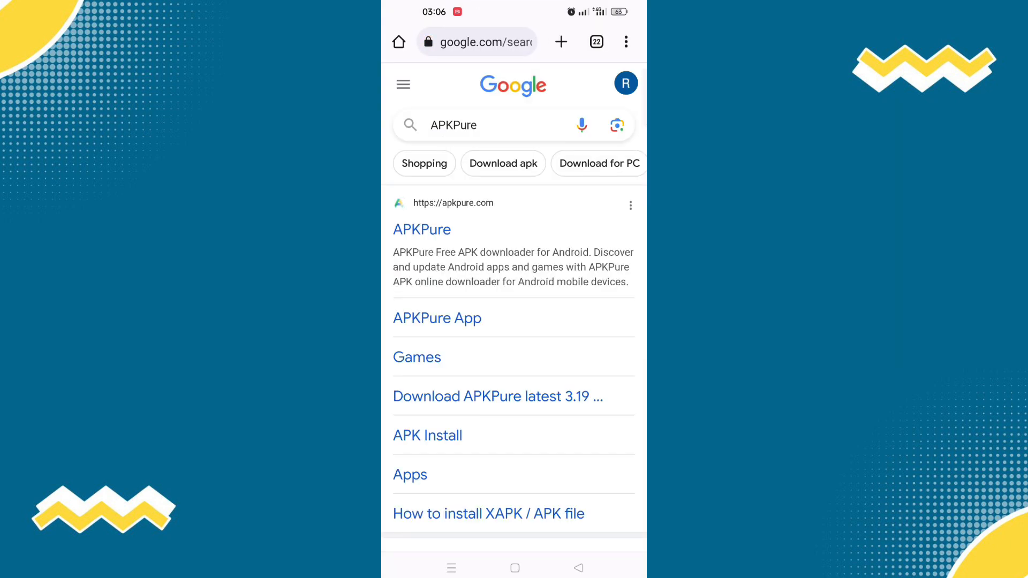
- Open apkpure.com from the results and enter 'Instagram' in its site search
{"action": "left_click", "coordinate": [422, 230]}
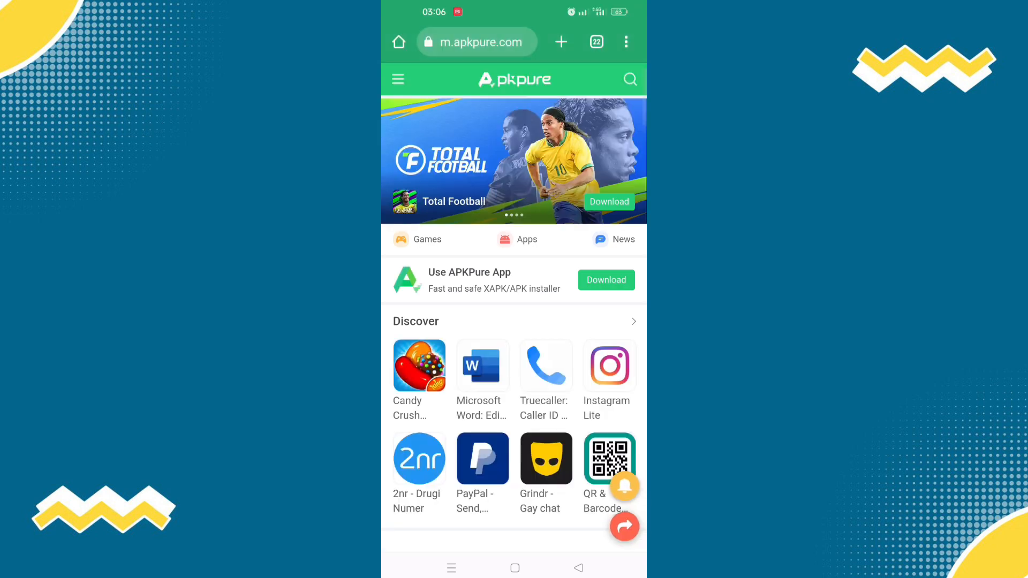
{"action": "left_click", "coordinate": [629, 79]}
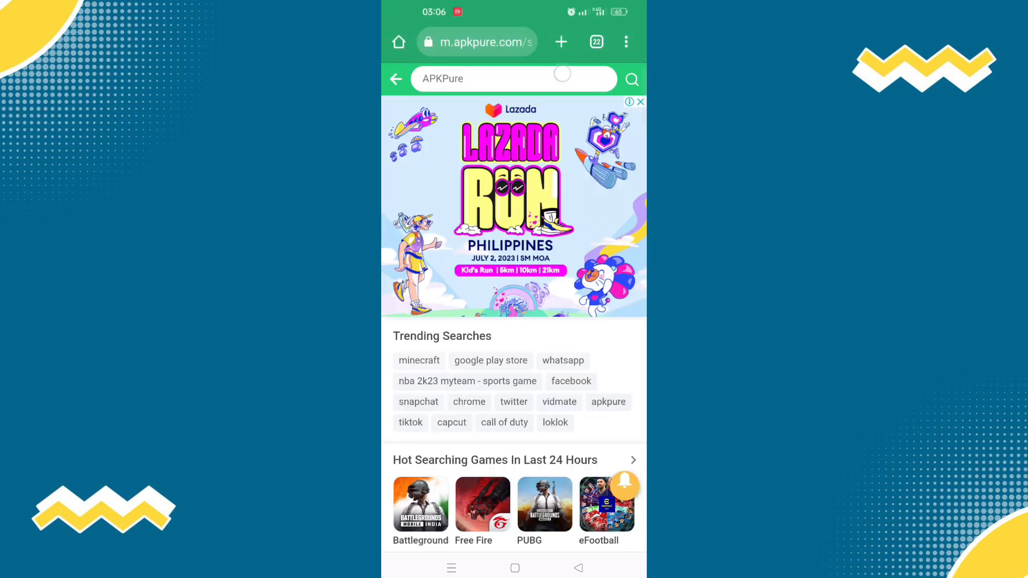
{"action": "type", "text": "Inst"}
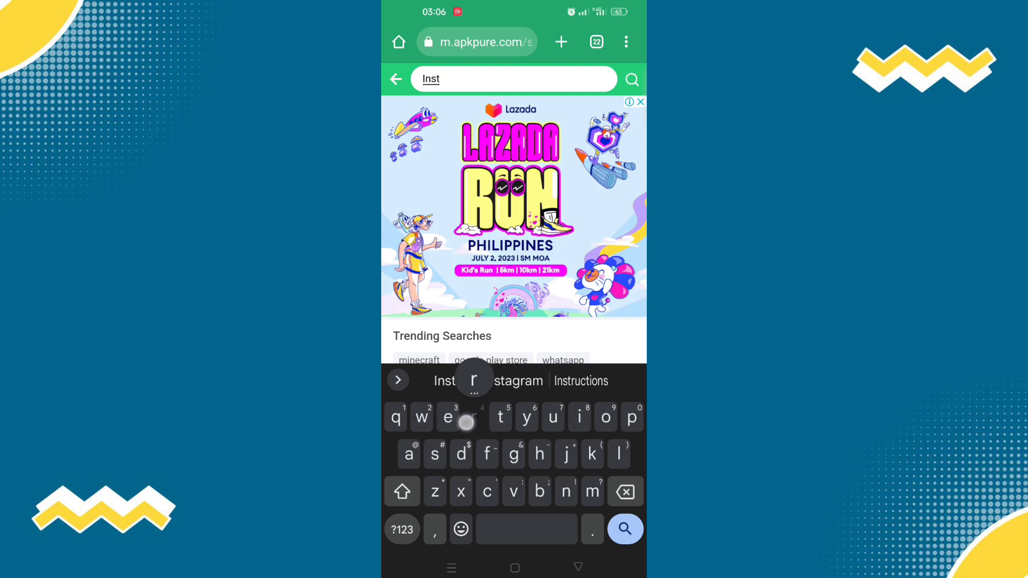
{"action": "type", "text": "ragram"}
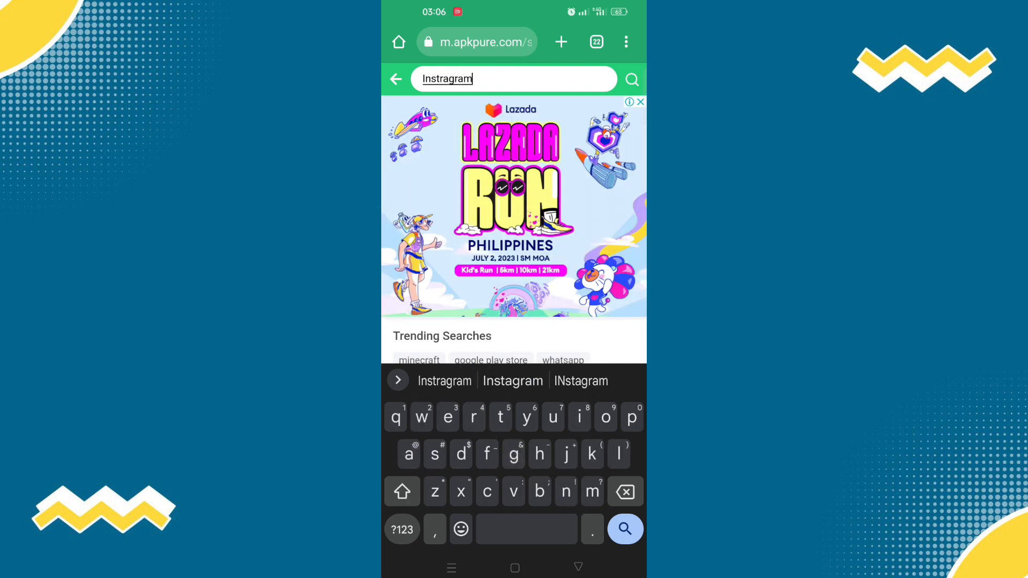